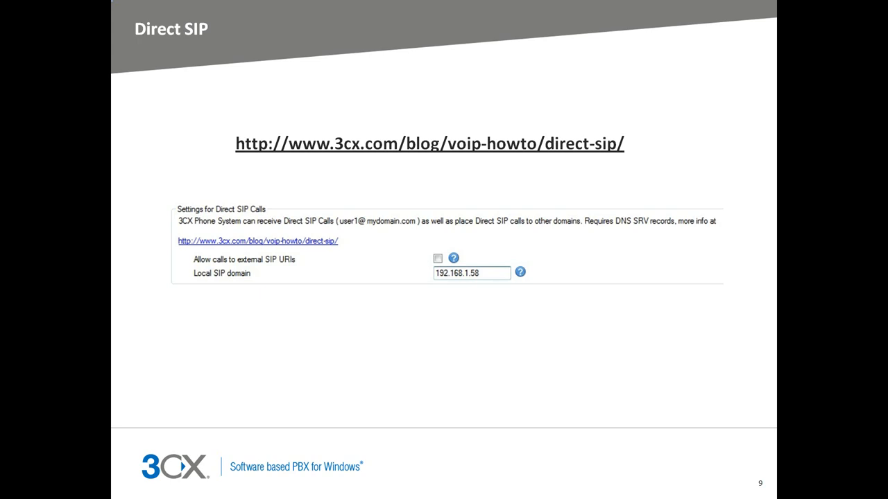
Advance the slideshow to slide 10, Phone Security, listing phone models and firmware versions.
key("right")
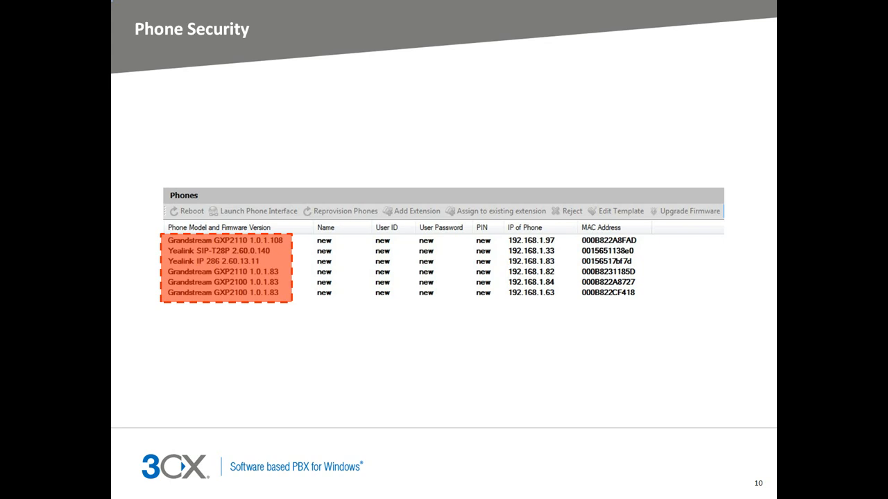
Advance through slide 11, Anti Hacking Module, to slide 12, IP Blacklist.
key("right")
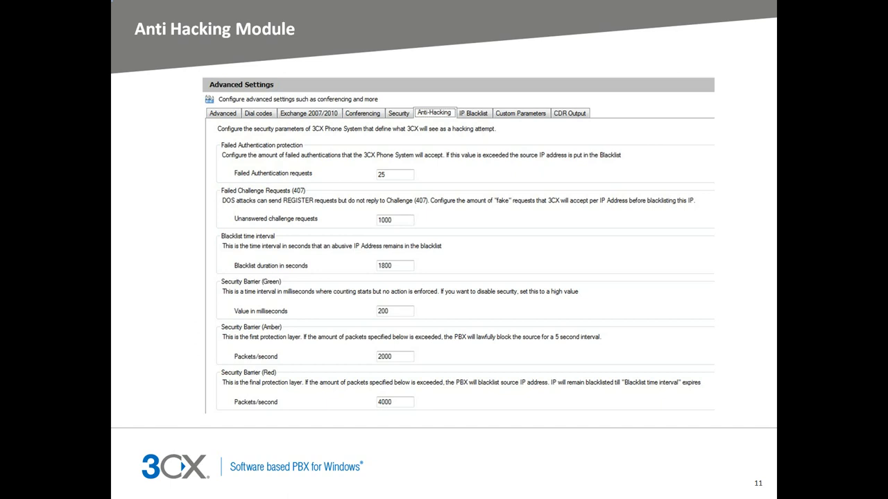
left_click(475, 114)
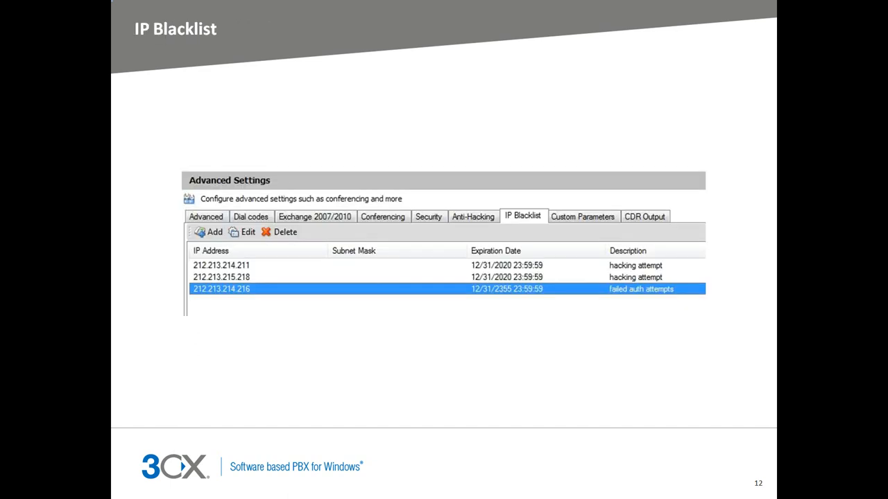